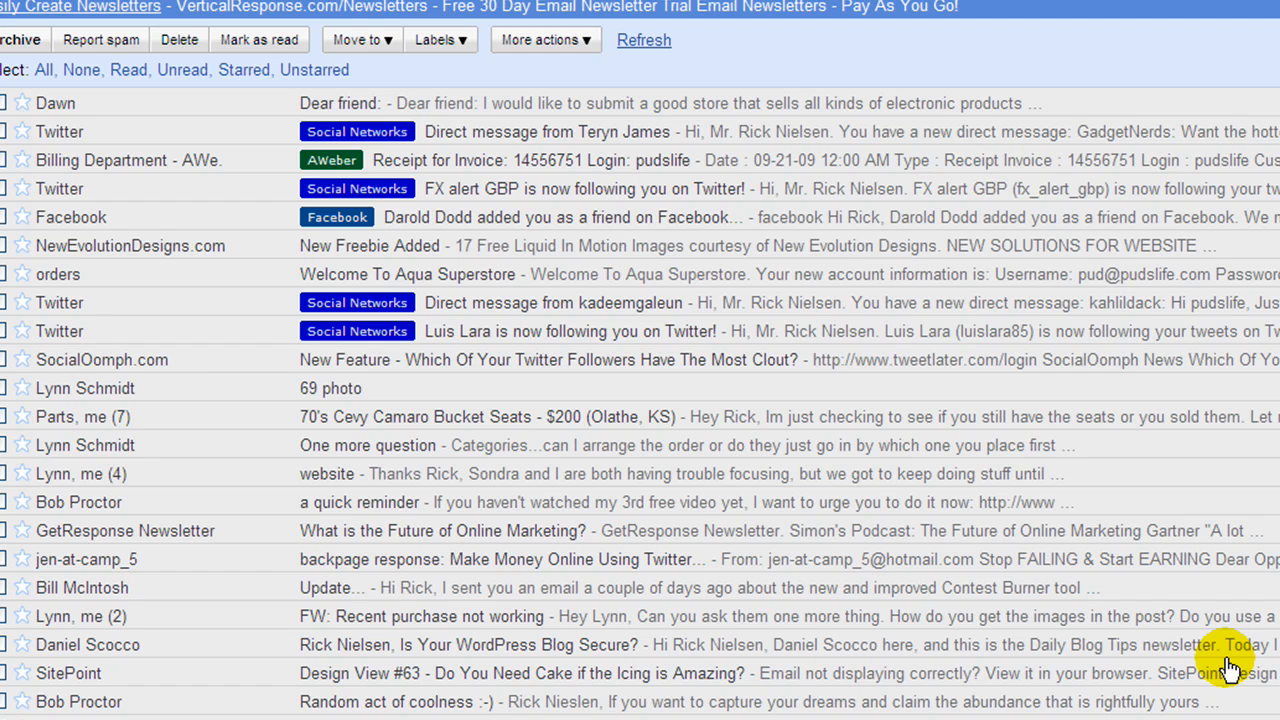
mouse_move(1190, 640)
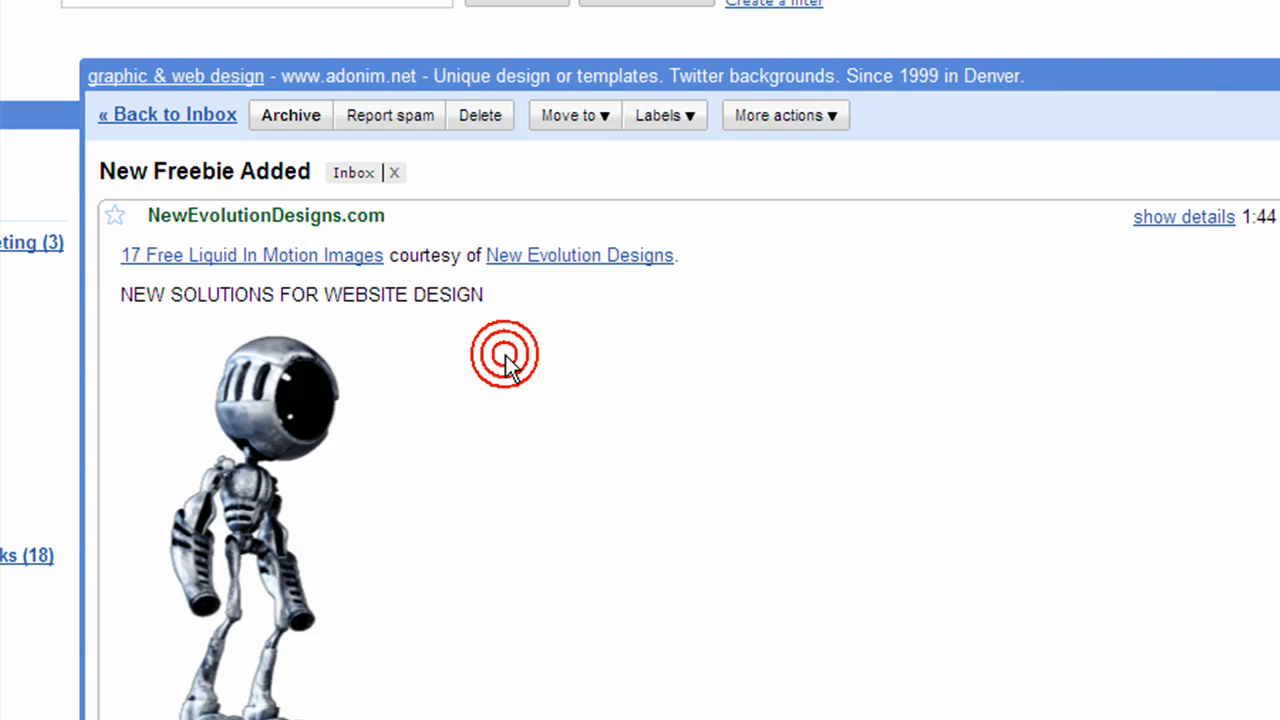
Label the New Freebie Added email with Affiliate Marketing, Classifieds and Clickbank
click(505, 355)
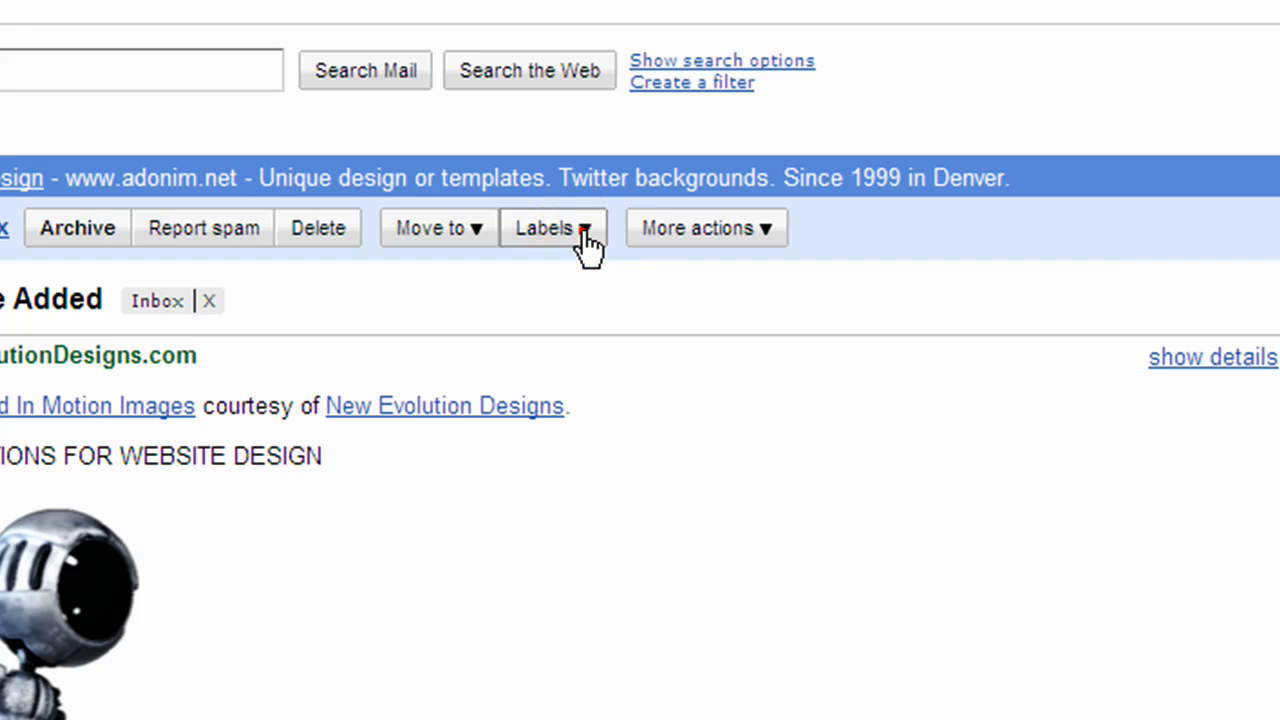
click(552, 227)
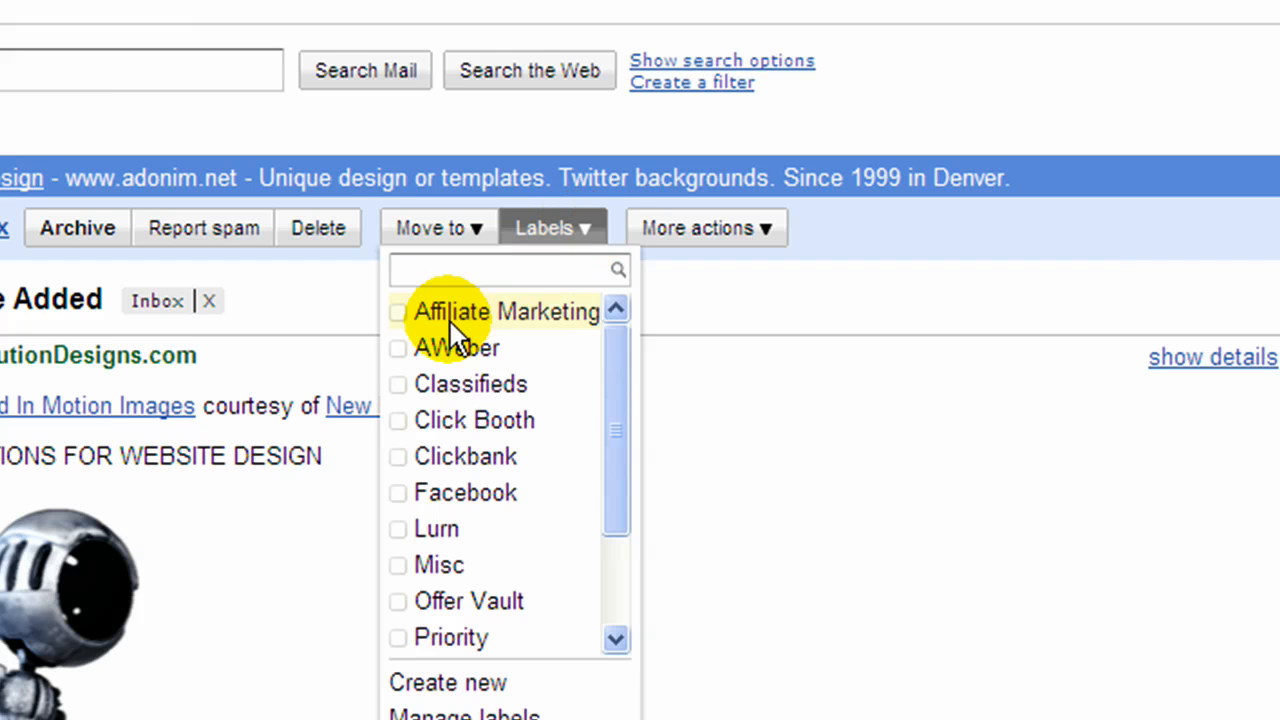
click(398, 312)
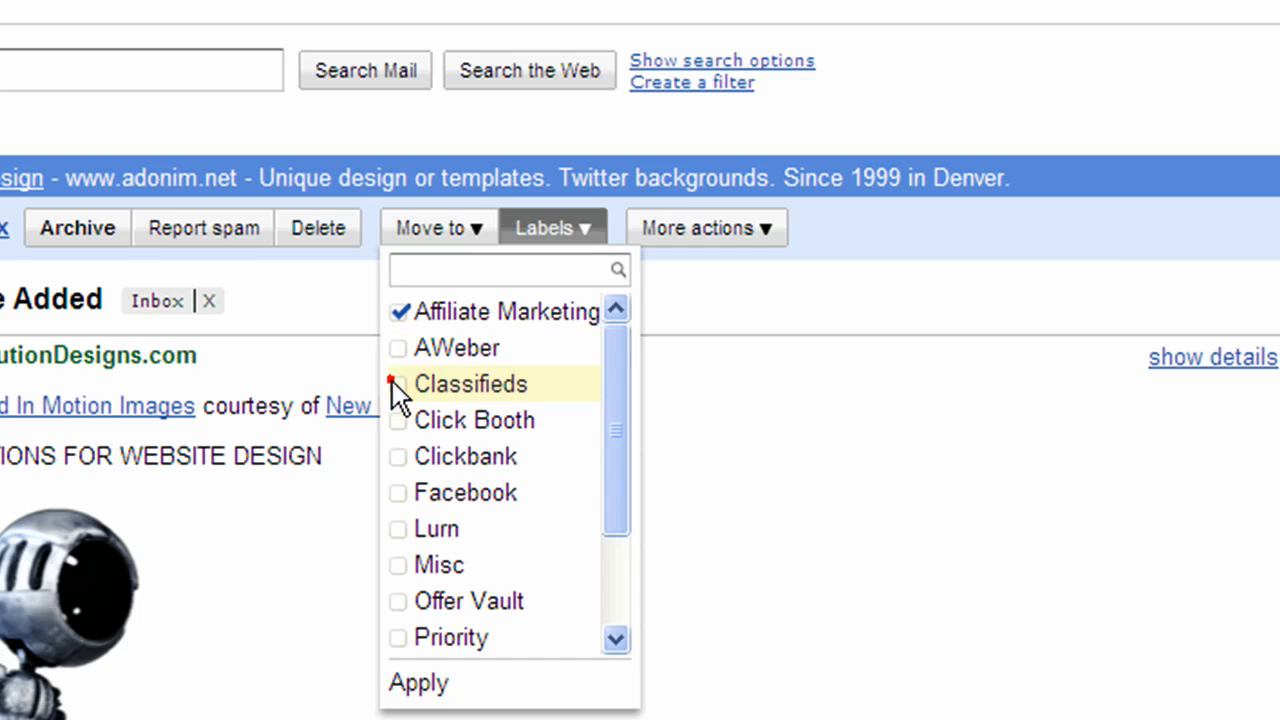
click(398, 384)
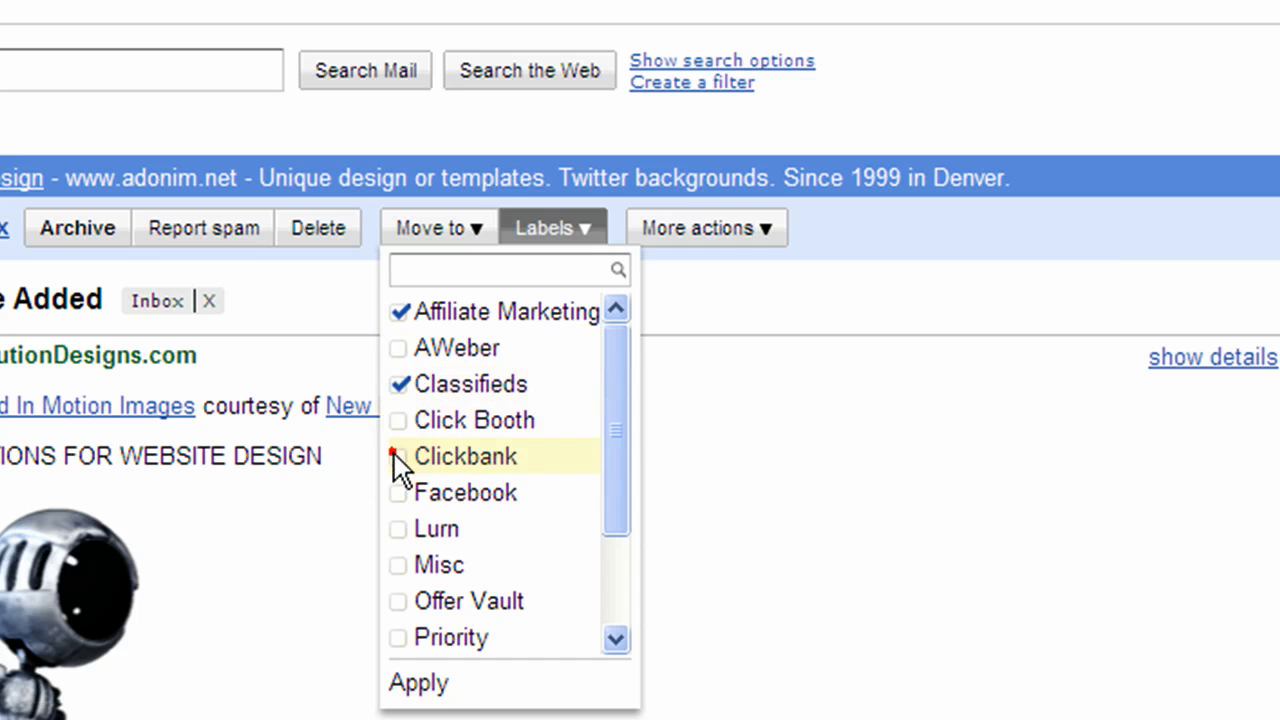
click(418, 682)
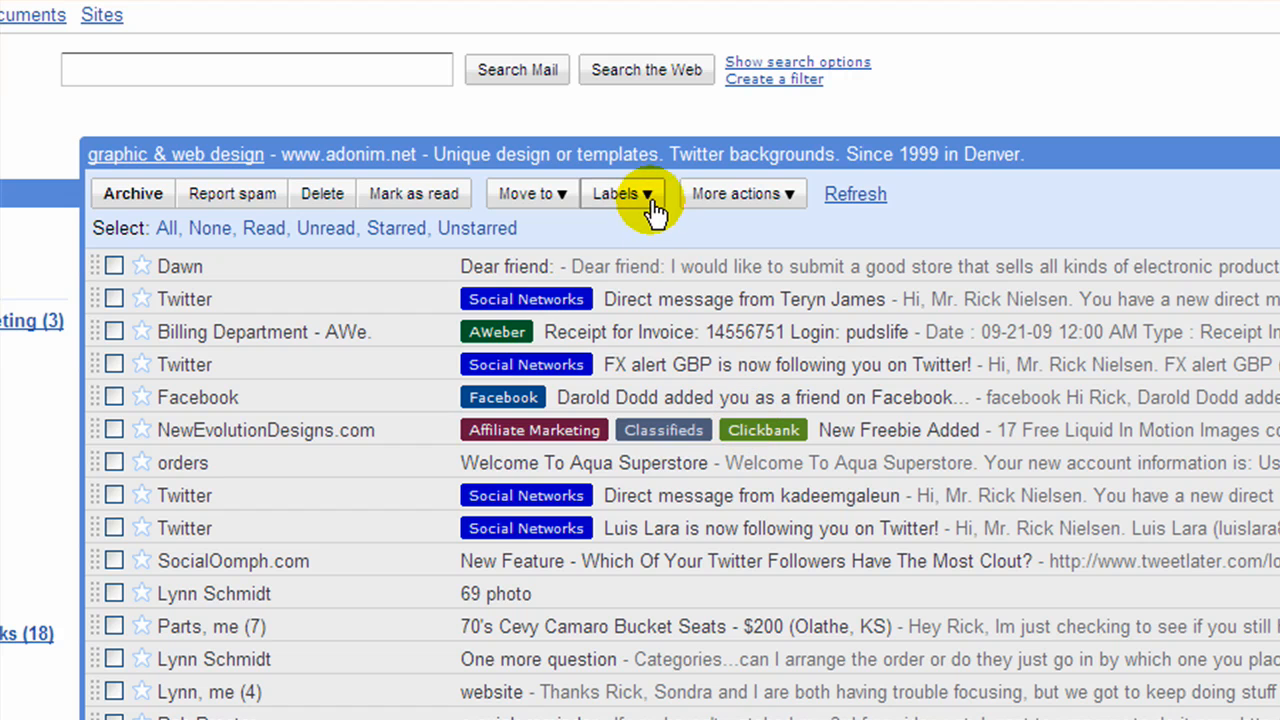
Reopen the NewEvolutionDesigns.com New Freebie Added email after checking its labels list
click(622, 193)
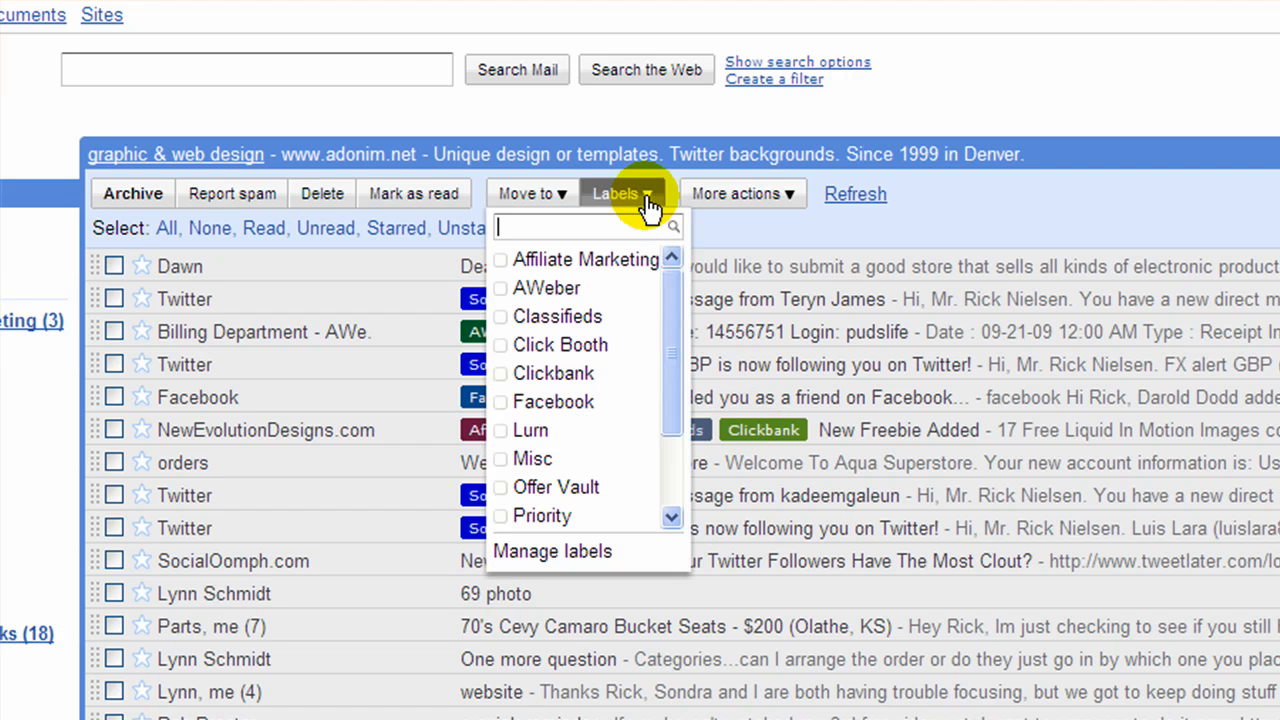
click(620, 193)
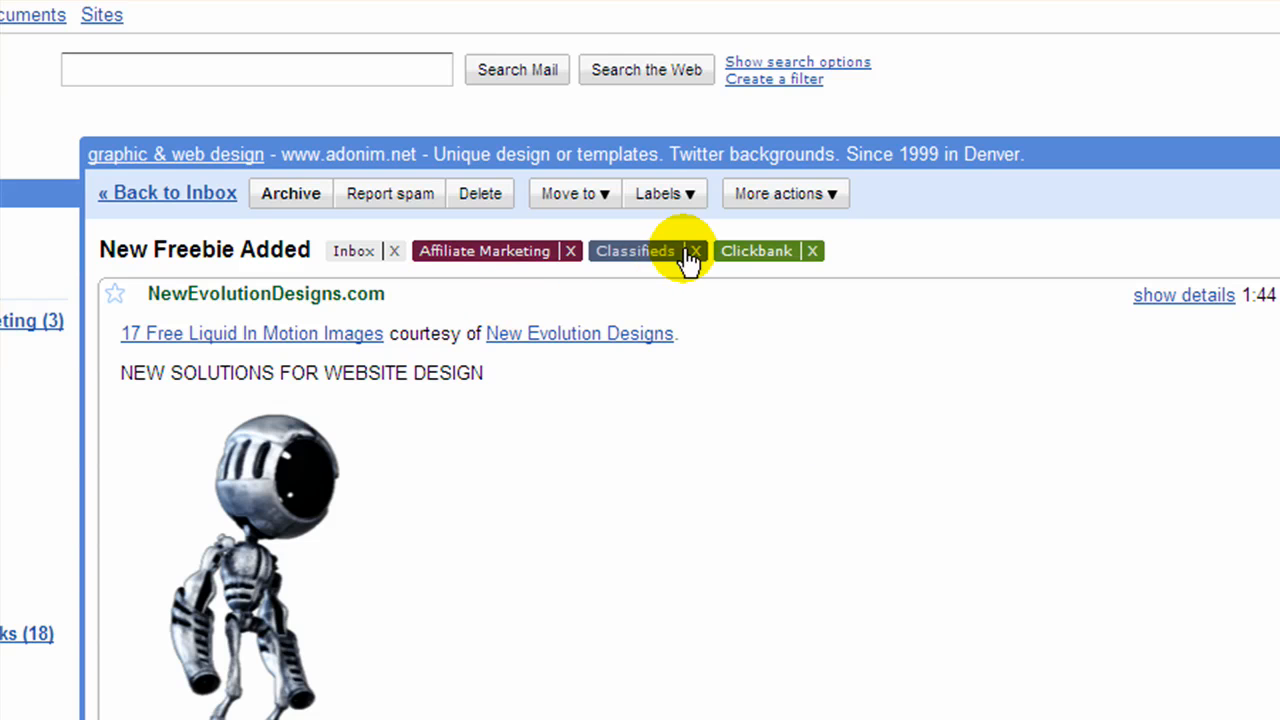
mouse_move(190, 238)
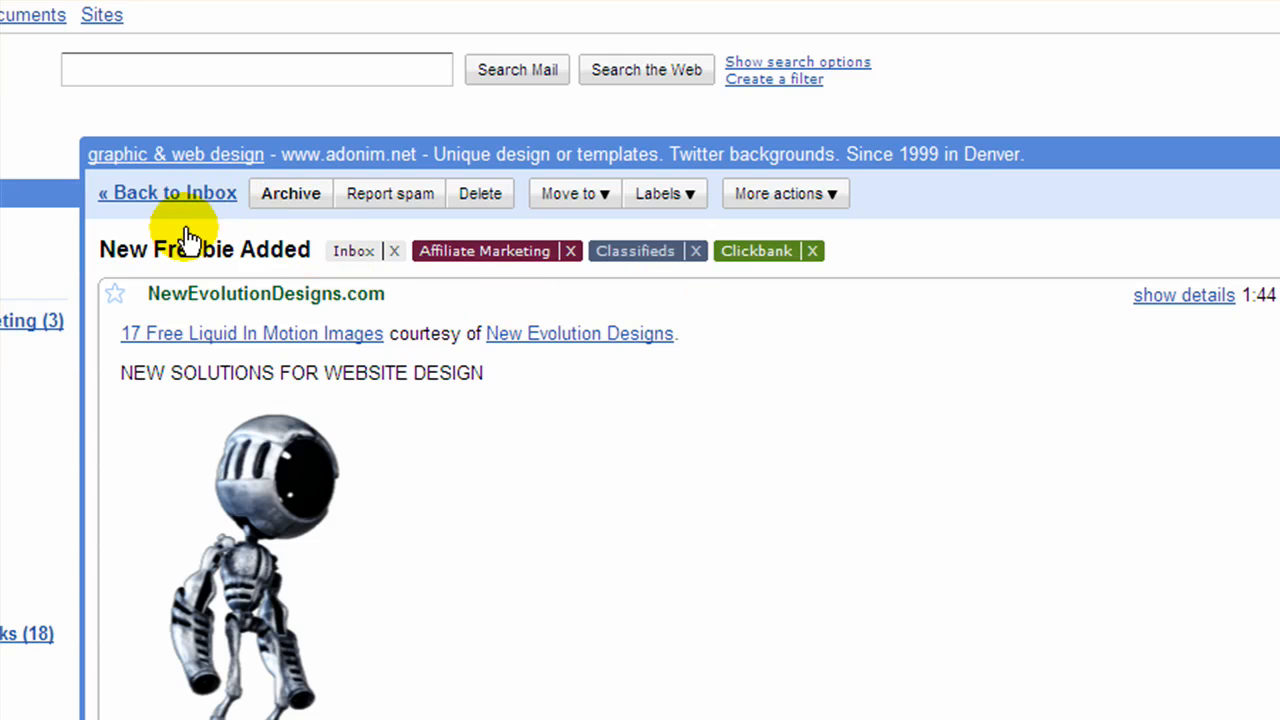
Drop Clickbank from the selected freebie email, keeping Affiliate Marketing and Classifieds
click(167, 192)
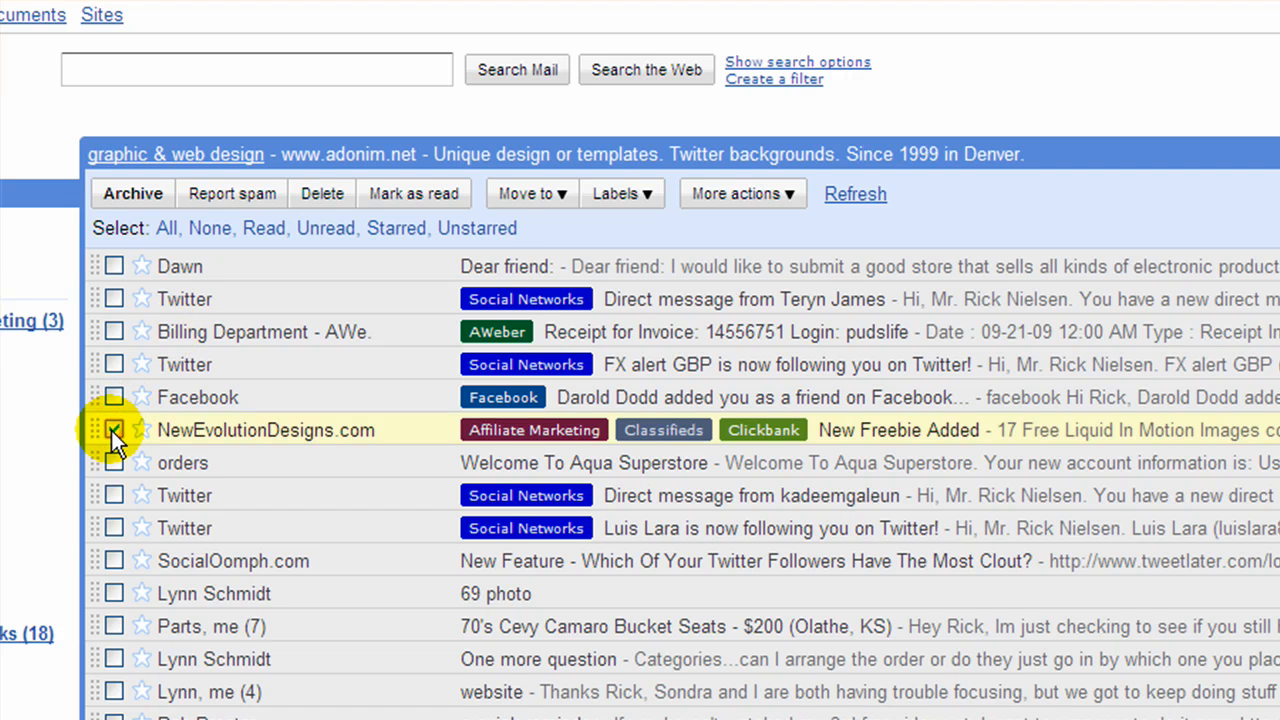
click(620, 193)
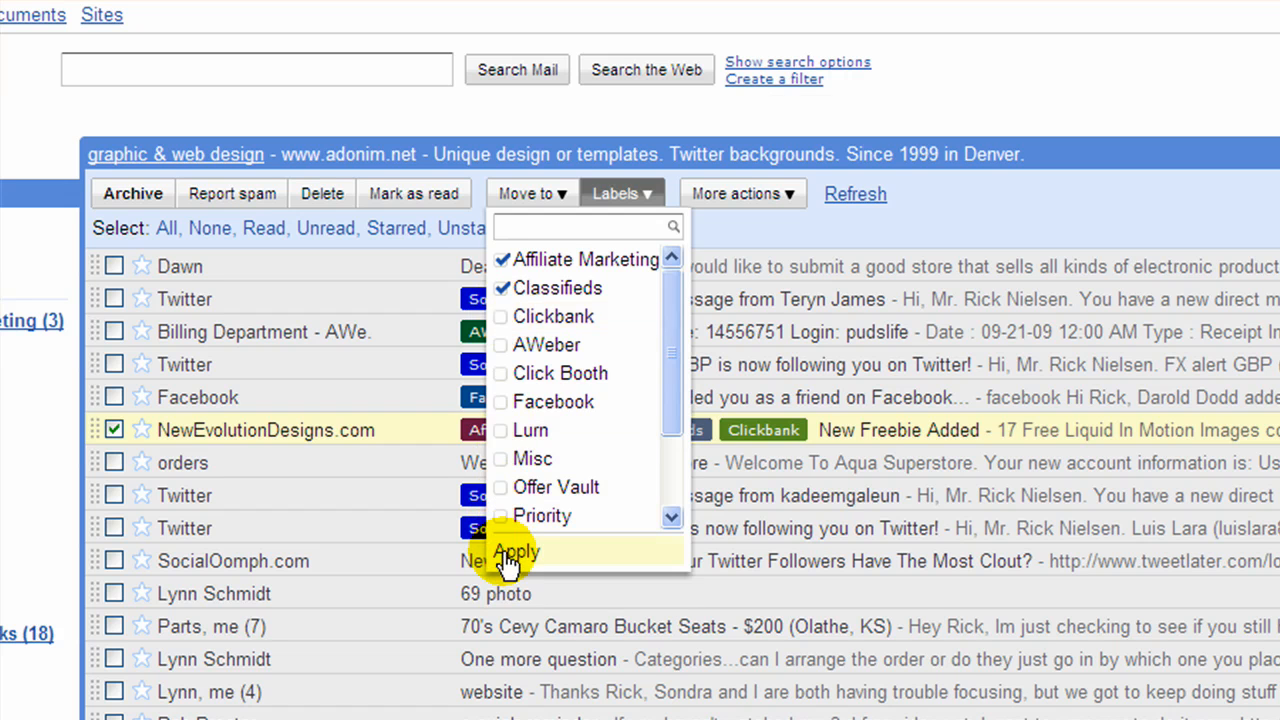
click(516, 552)
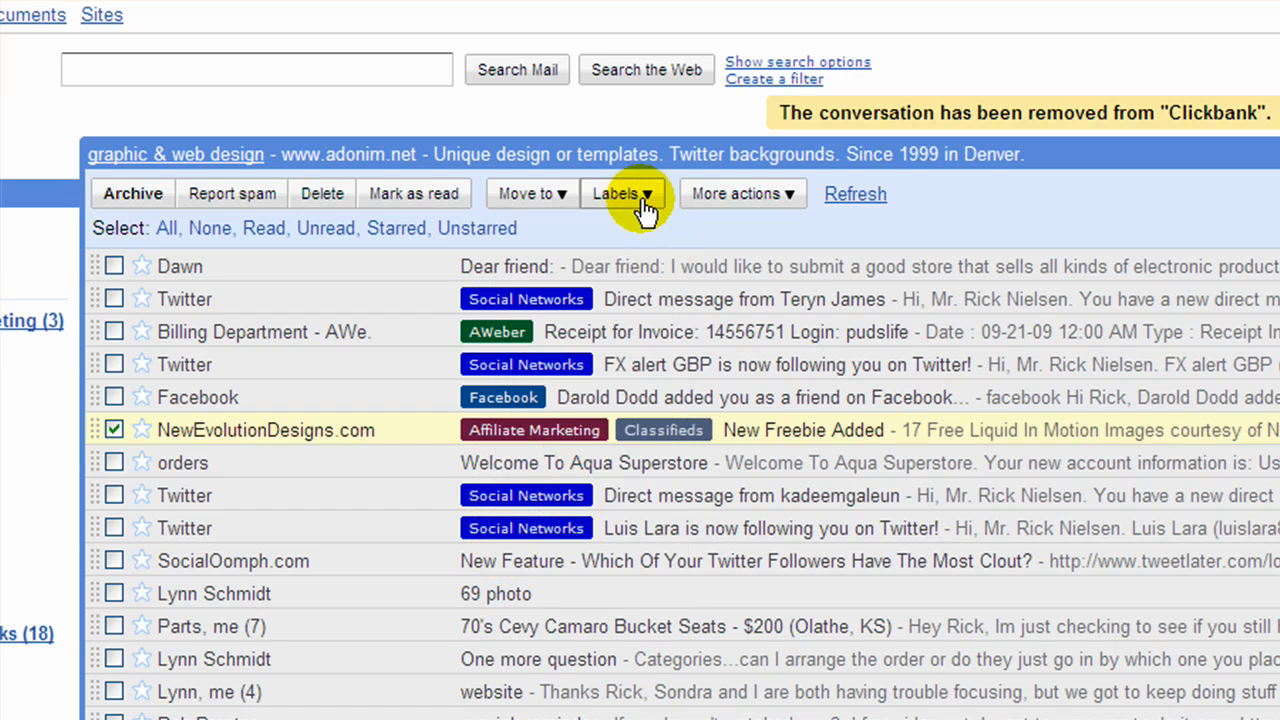
click(621, 193)
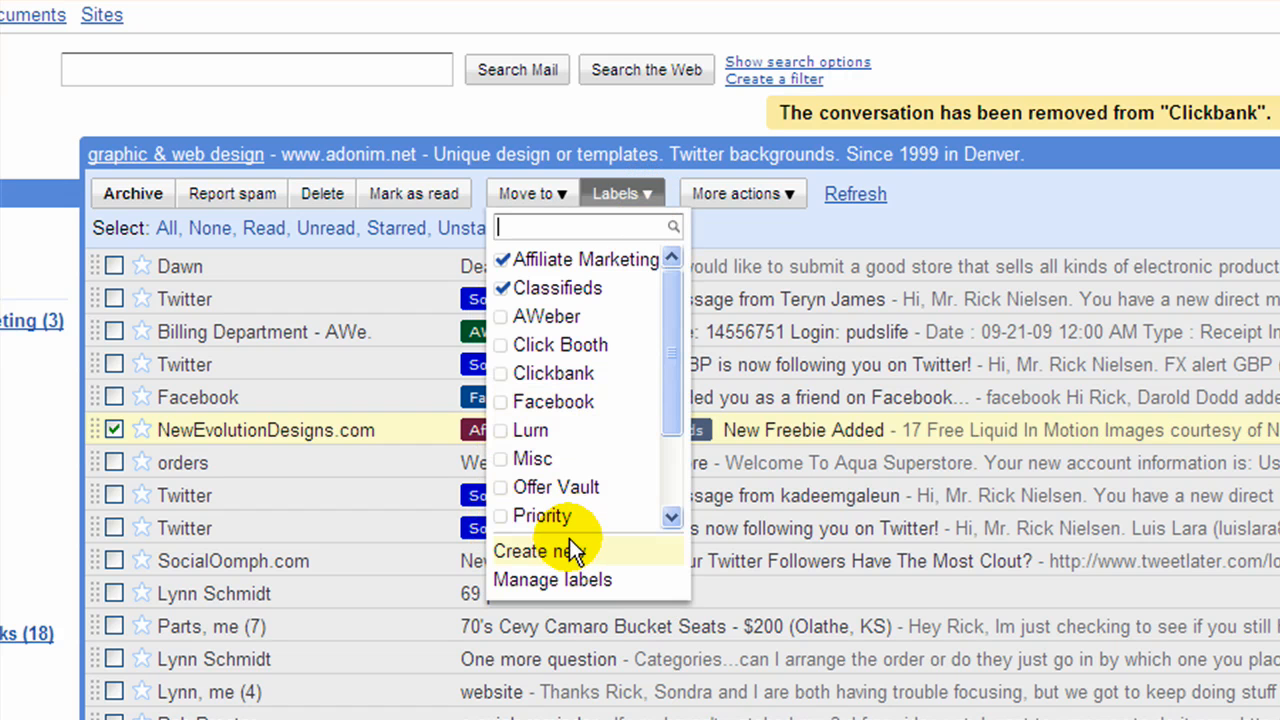